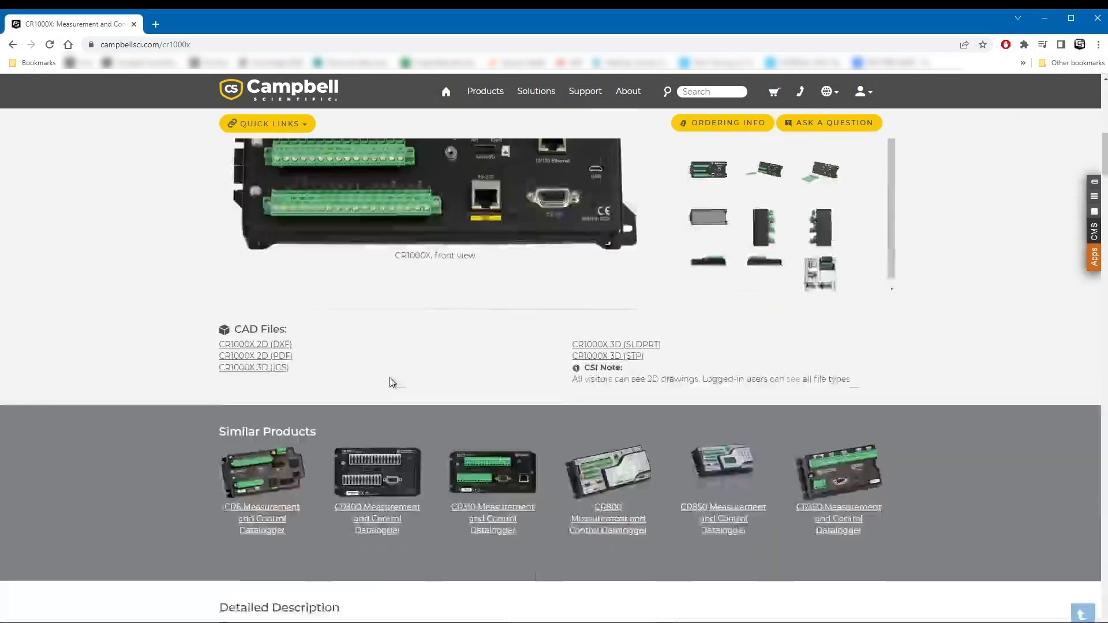
Scroll the CR1000X product page down from CAD files to the specifications table.
{"action": "scroll", "scroll_direction": "down", "scroll_amount": 3}
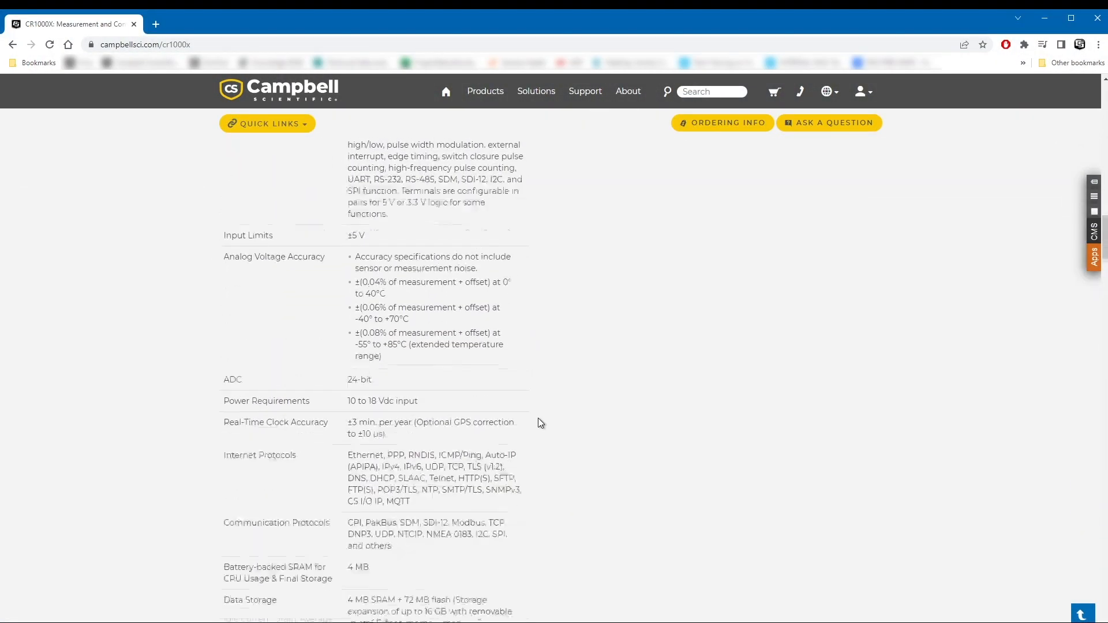
{"action": "scroll", "scroll_direction": "down", "scroll_amount": 3}
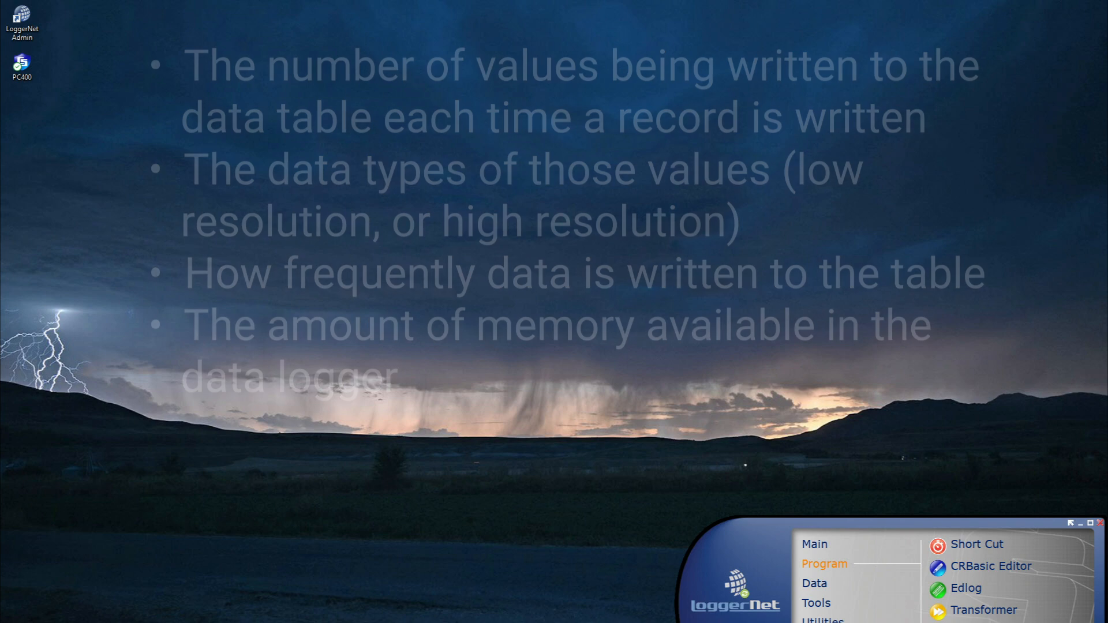
Connect to CR1000XSeries and choose EC_test.cr1x as the new program to send.
{"action": "left_click", "coordinate": [814, 543]}
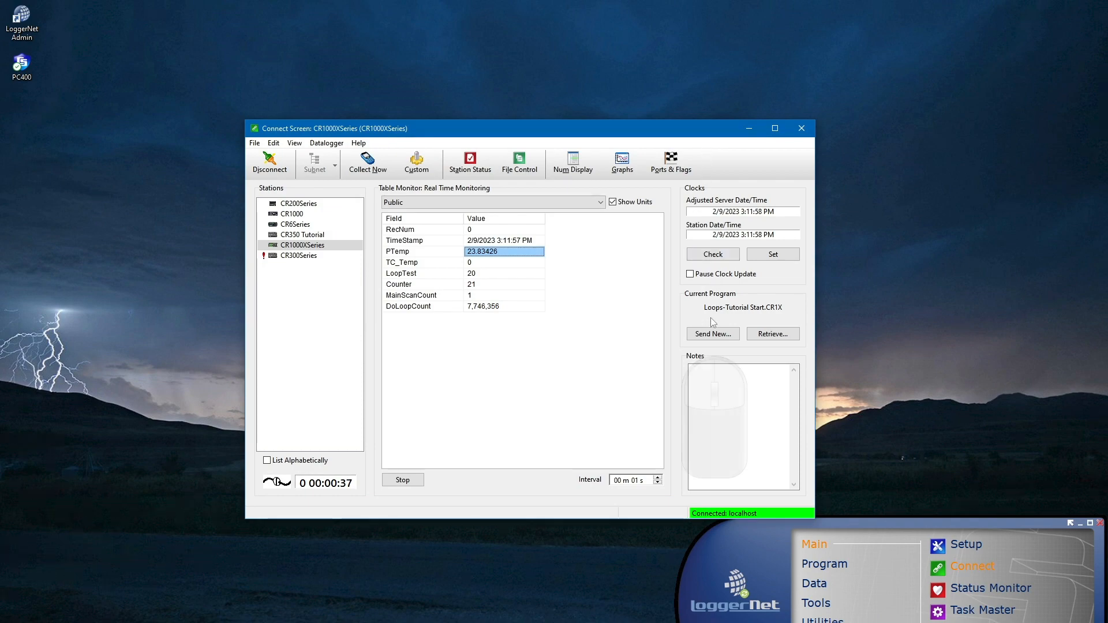
{"action": "left_click", "coordinate": [712, 333]}
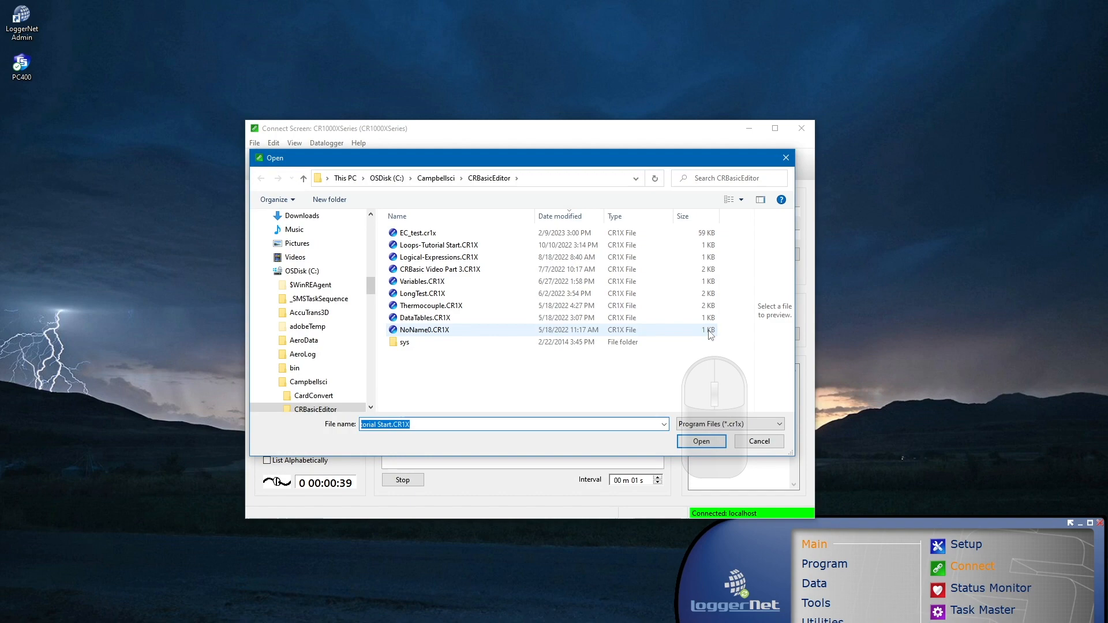
{"action": "left_click", "coordinate": [418, 232]}
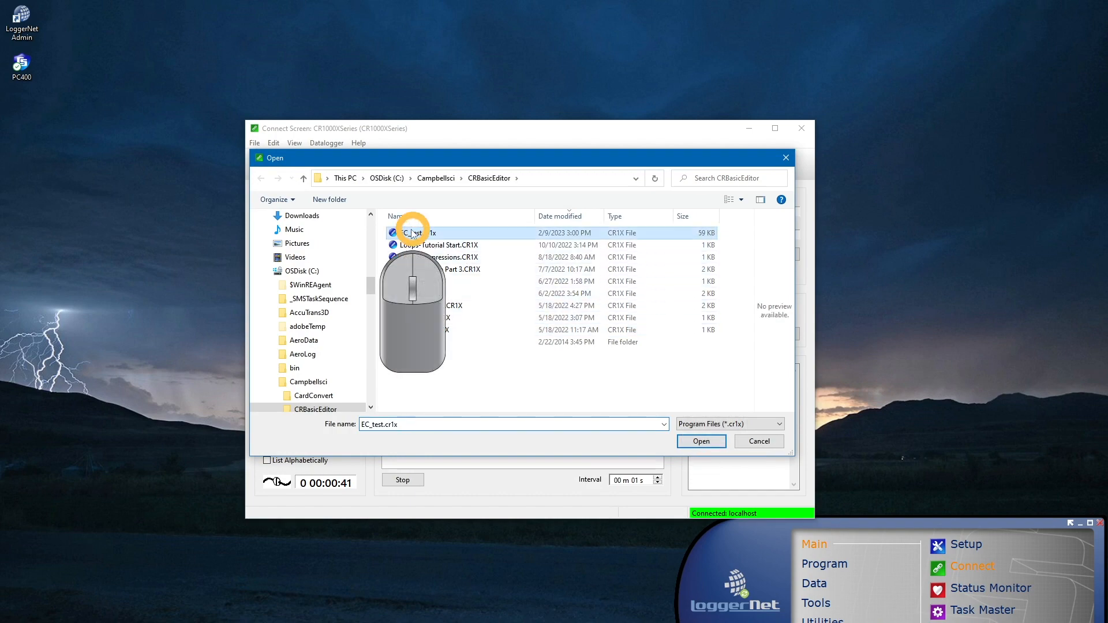
{"action": "left_click", "coordinate": [700, 441]}
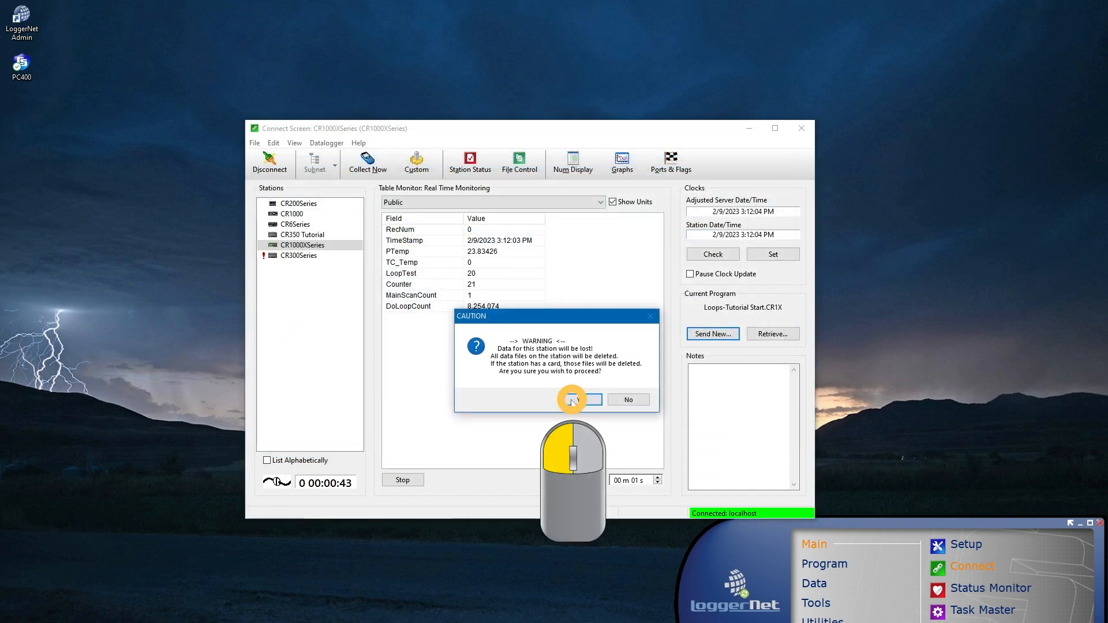
Accept losing station data, compile EC_test.cr1x and review its CPU and CRD table fill times.
{"action": "left_click", "coordinate": [572, 399]}
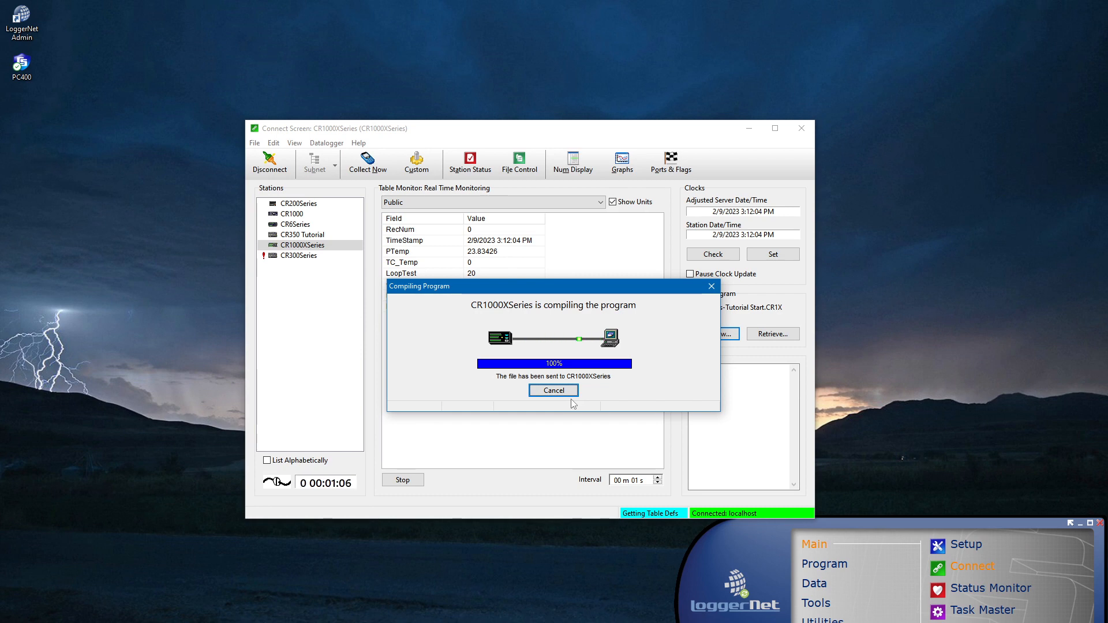
{"action": "left_click", "coordinate": [553, 390]}
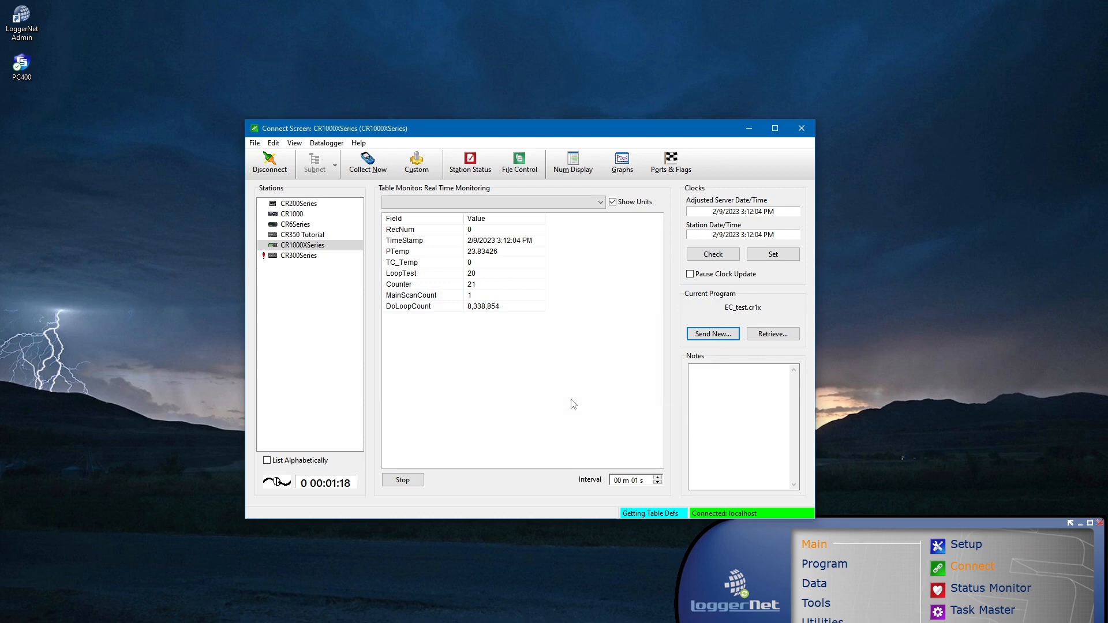
{"action": "left_click", "coordinate": [712, 333]}
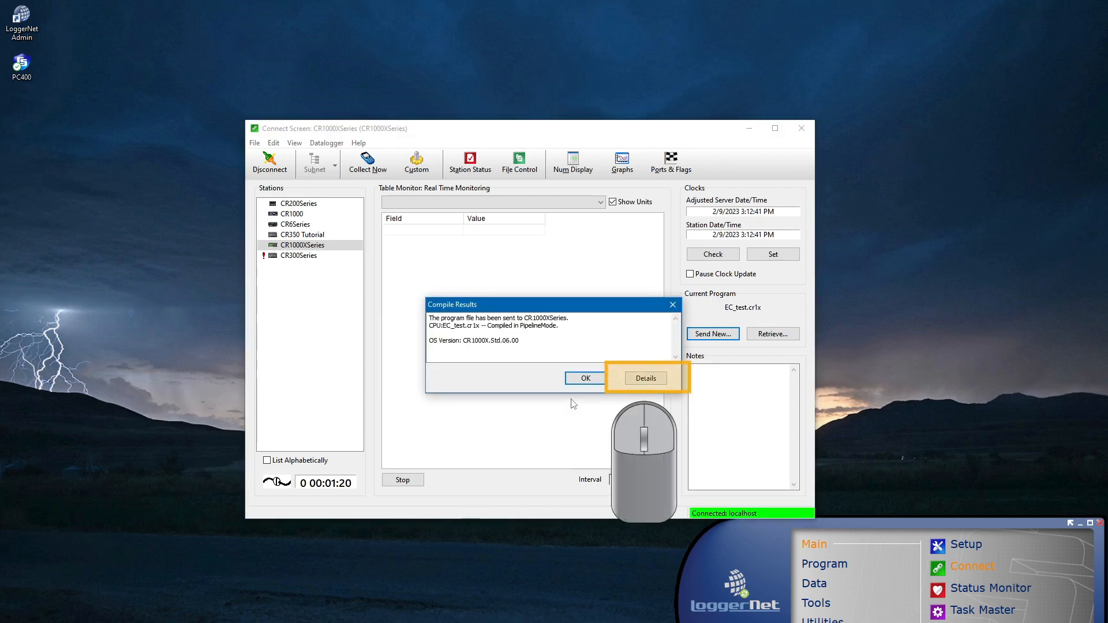
{"action": "left_click", "coordinate": [644, 378]}
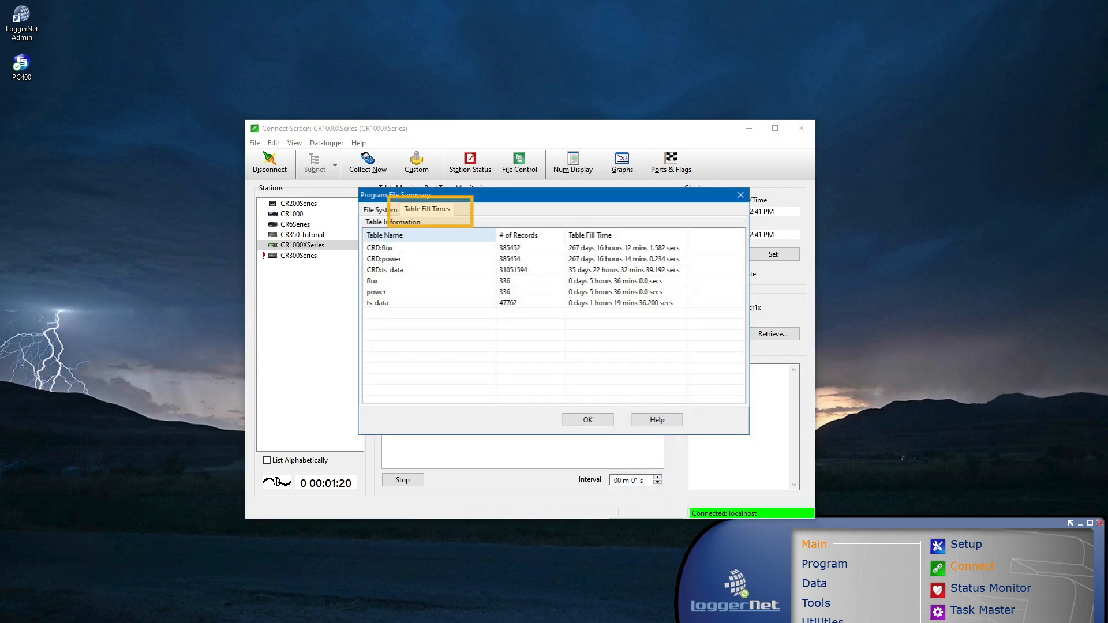
{"action": "left_click", "coordinate": [588, 419]}
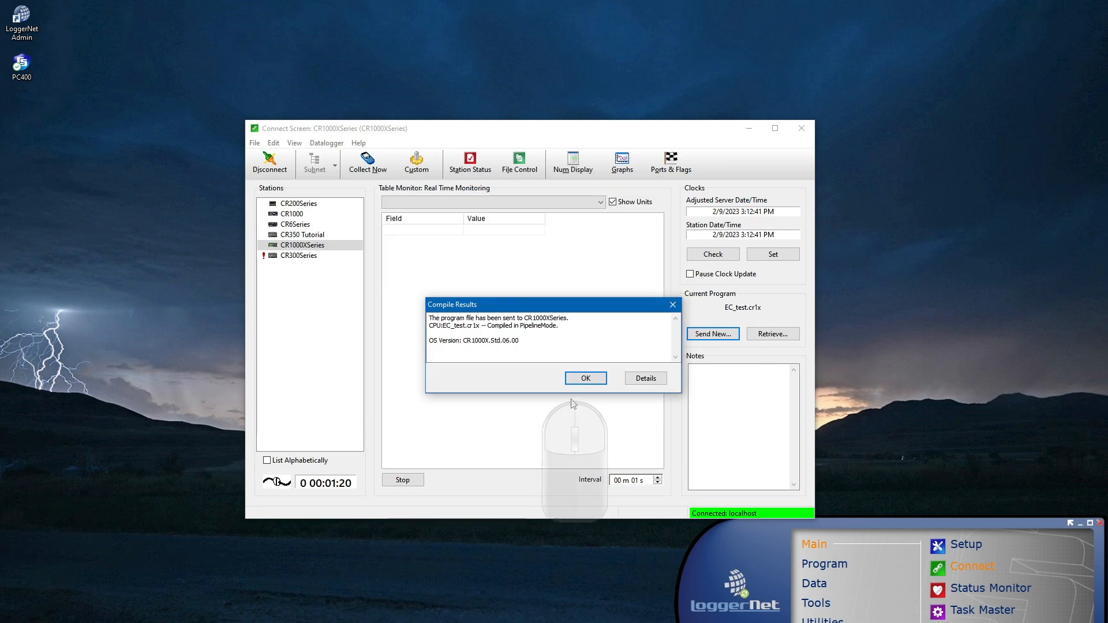
Monitor the Public table and show Station Status fill times for flux, power and ts_data.
{"action": "left_click", "coordinate": [585, 377]}
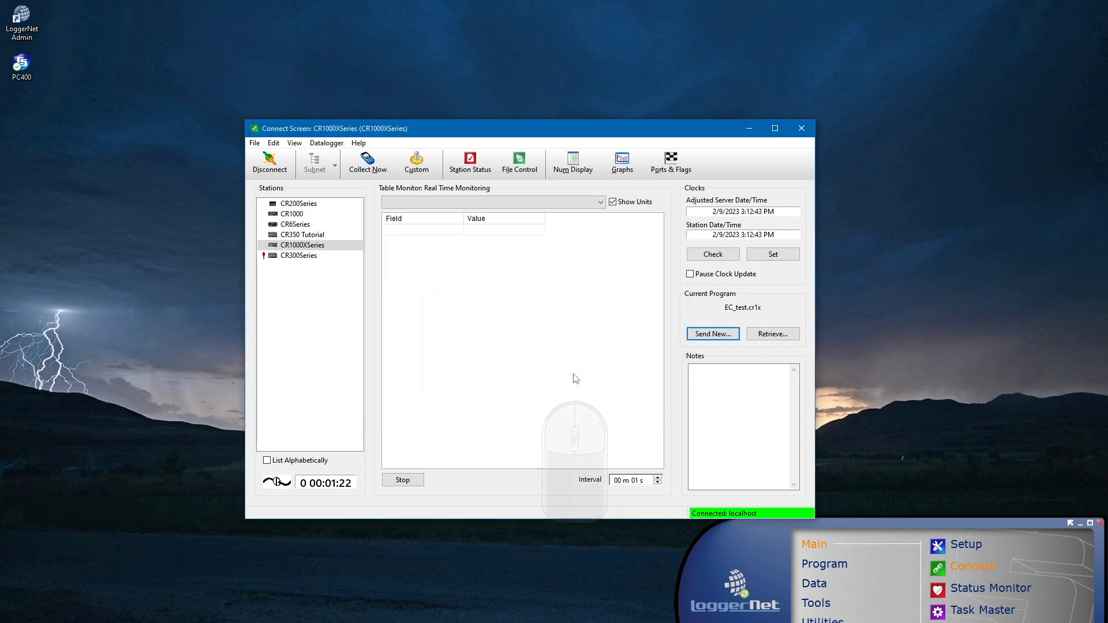
{"action": "left_click", "coordinate": [600, 202]}
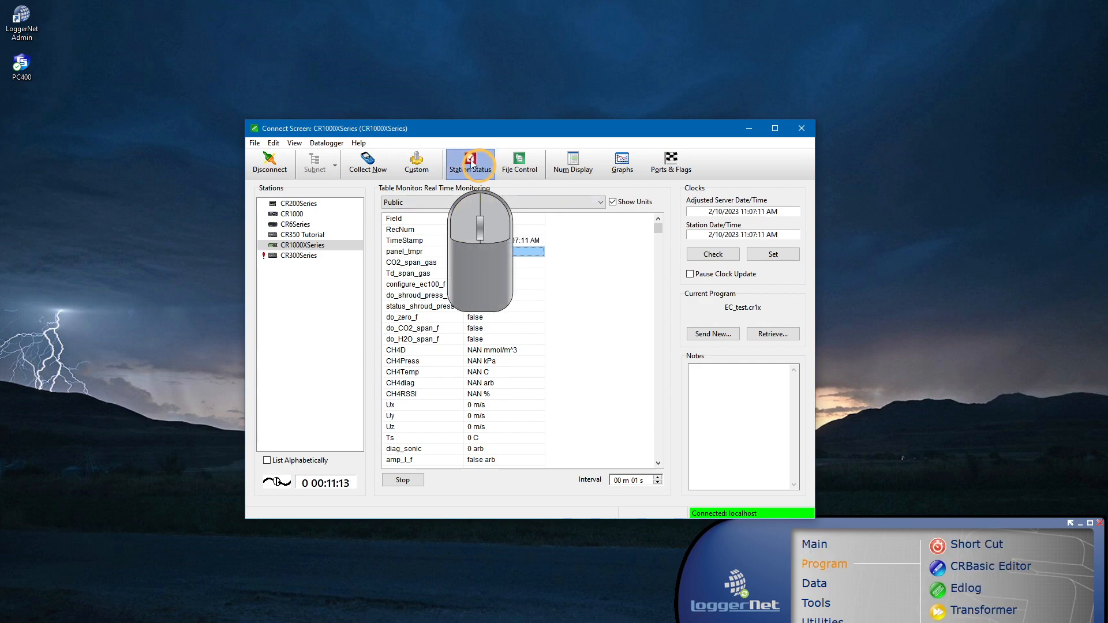
{"action": "left_click", "coordinate": [471, 163]}
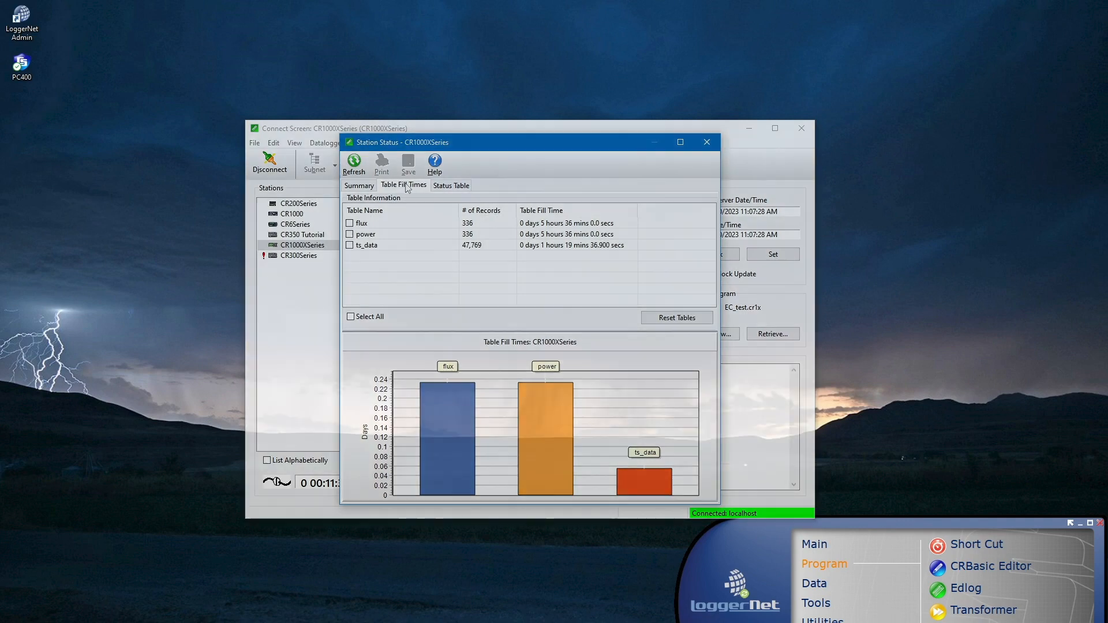
Close the CR1000XSeries Station Status report.
{"action": "left_click", "coordinate": [705, 142]}
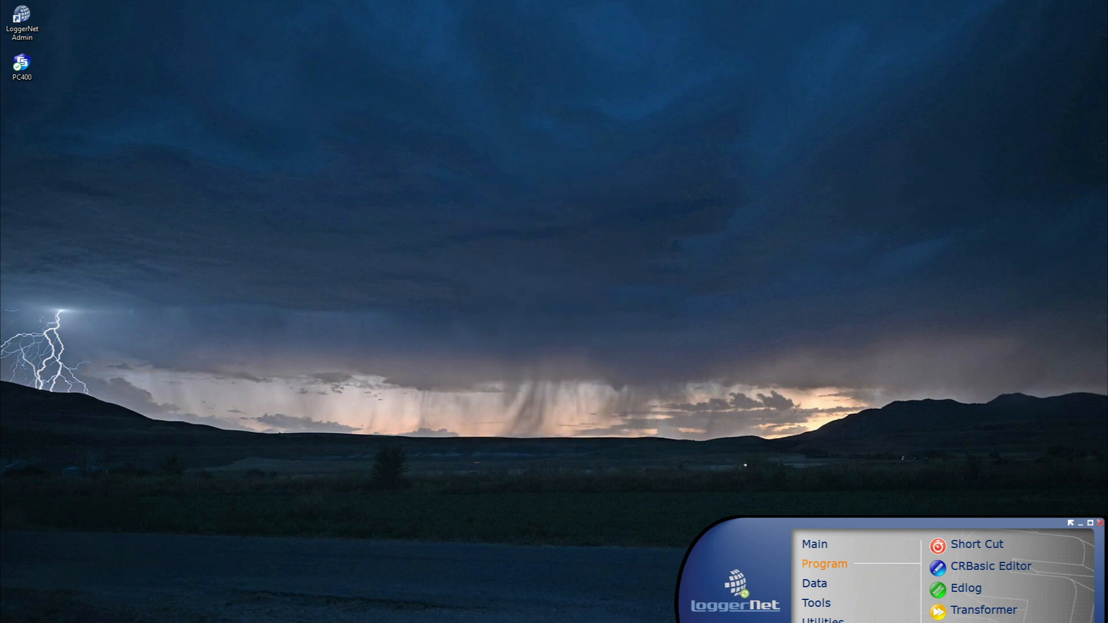
Reconnect to CR1000XSeries and format its CRD card from File Control.
{"action": "left_click", "coordinate": [639, 118]}
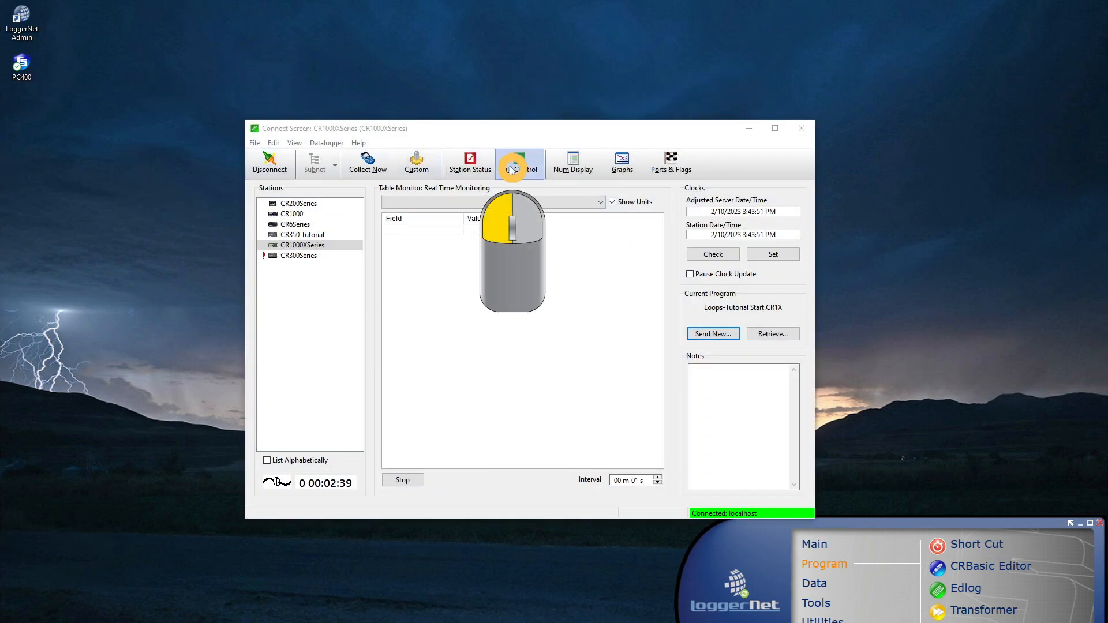
{"action": "left_click", "coordinate": [520, 162]}
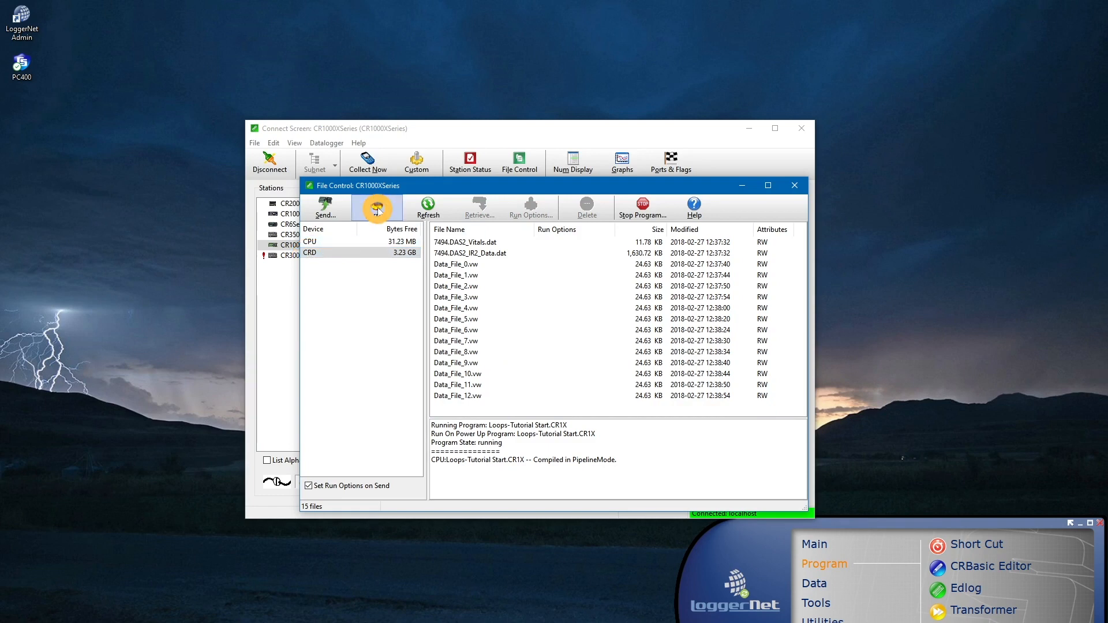
{"action": "left_click", "coordinate": [376, 205]}
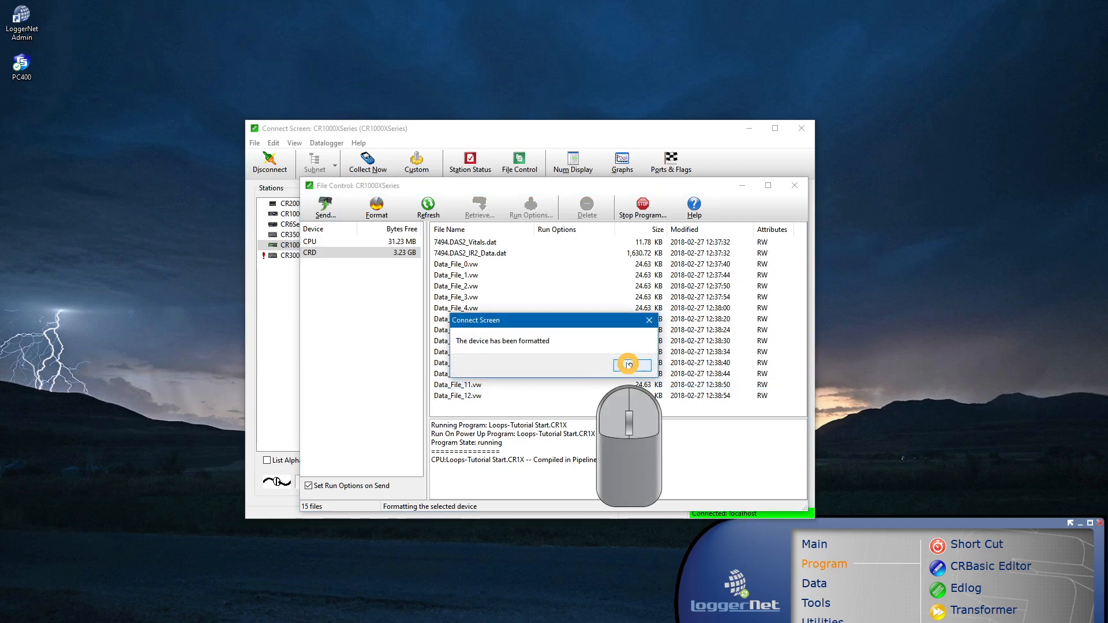
{"action": "left_click", "coordinate": [627, 363]}
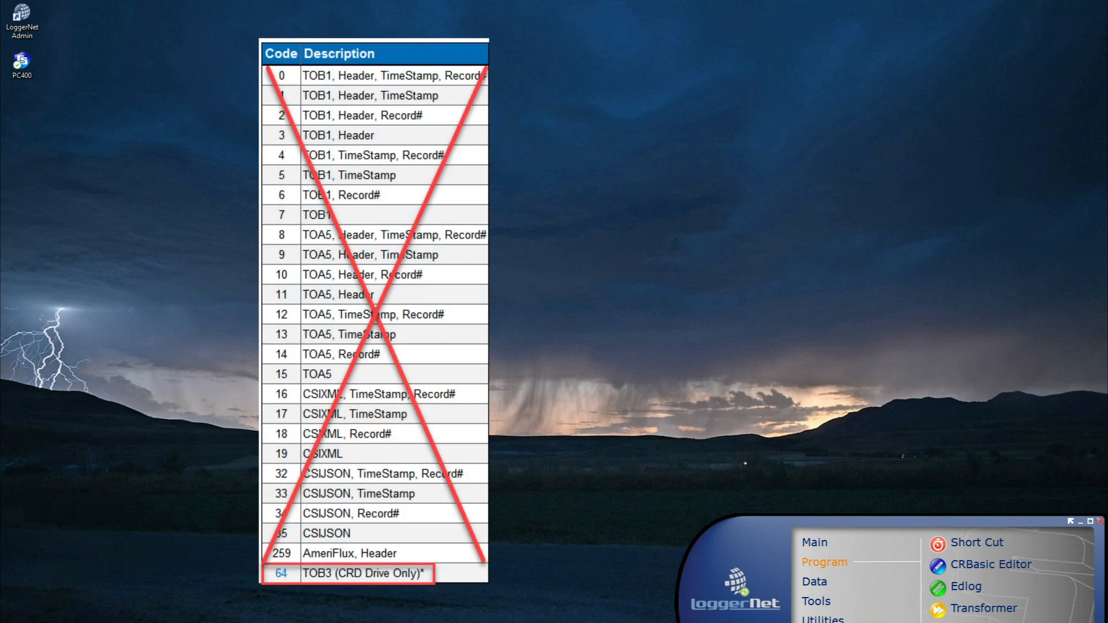
Reconnect to CR1000XSeries and monitor its live Public table values.
{"action": "left_click", "coordinate": [362, 574]}
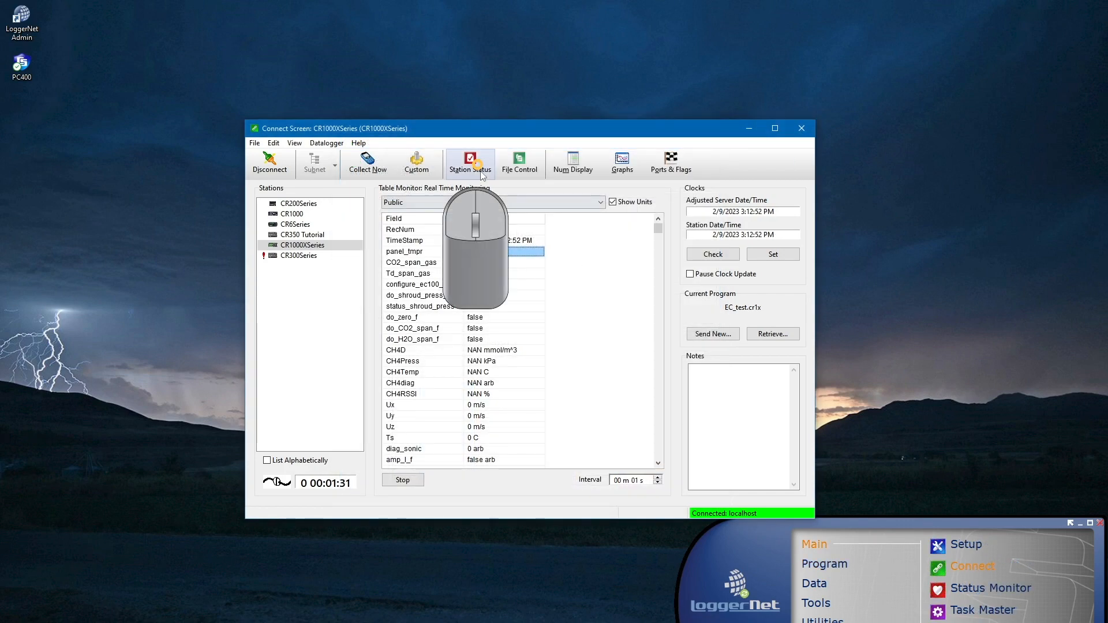
Show Station Status fill times listing CRD tables alongside CPU flux, power and ts_data.
{"action": "left_click", "coordinate": [470, 163]}
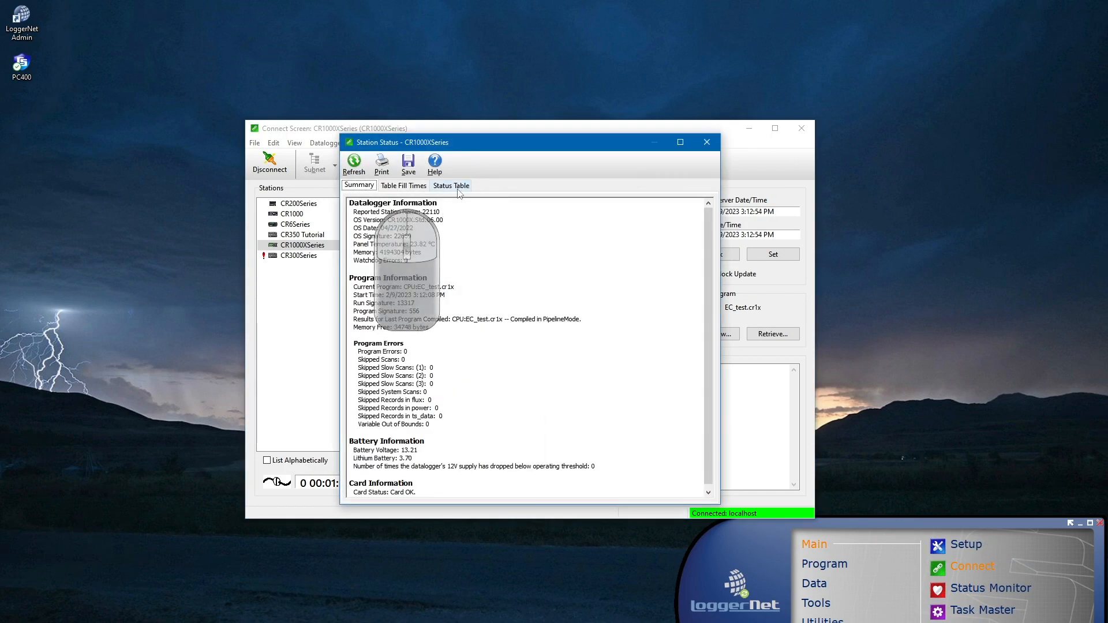
{"action": "left_click", "coordinate": [403, 185]}
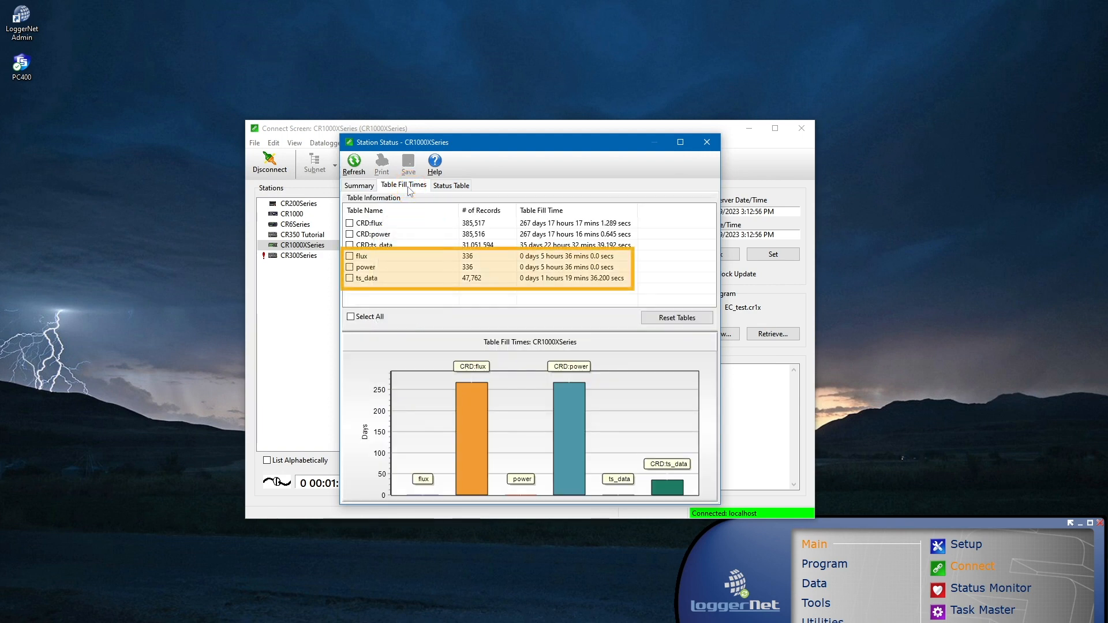